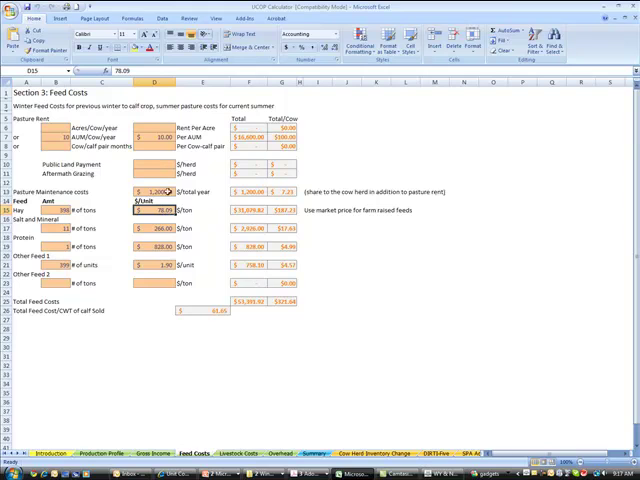
- Review the feed cost formulas: total feed costs, cost per cow and cost per CWT
click(245, 301)
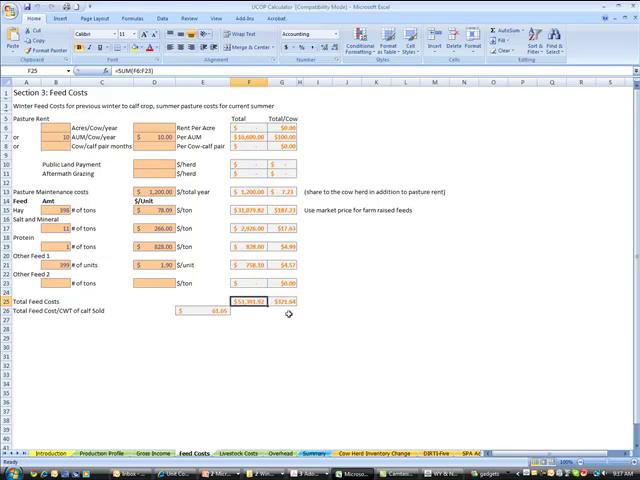
click(288, 301)
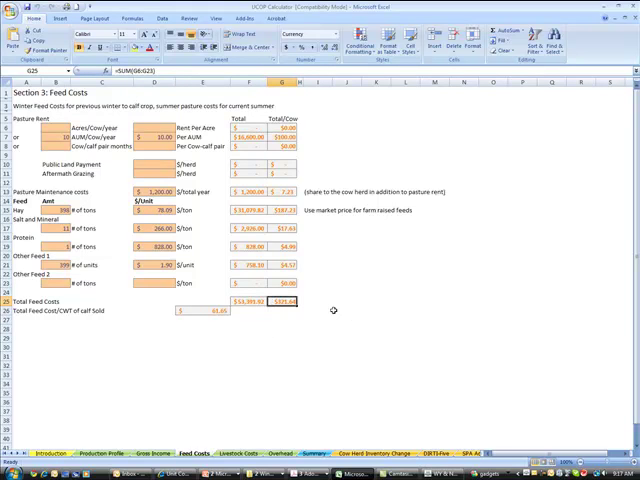
click(200, 310)
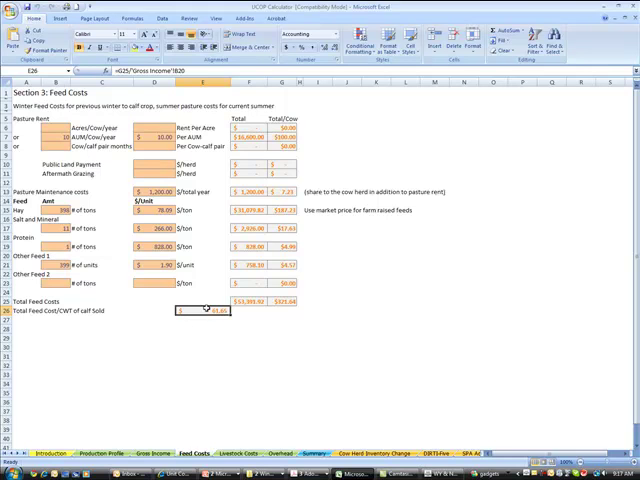
mouse_move(291, 408)
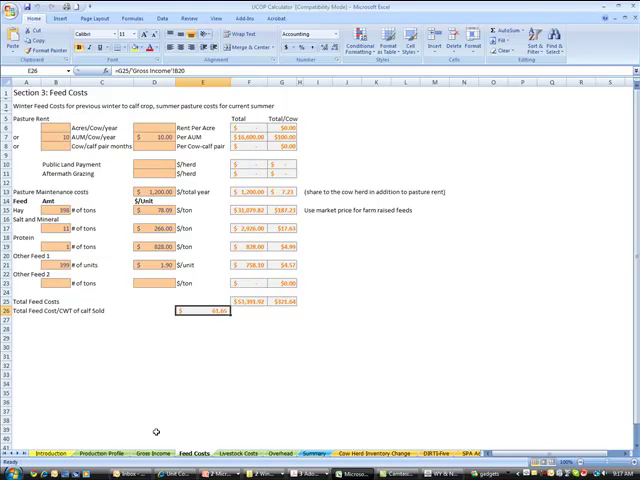
mouse_move(195, 357)
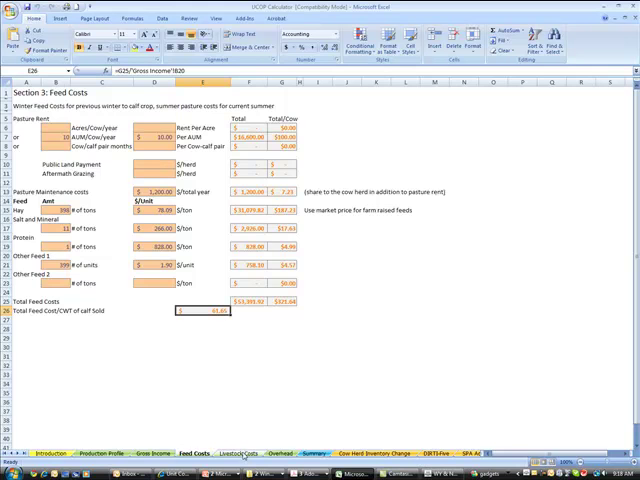
- Check the Livestock Costs sheet's total per CWT formula, showing $26.77 per CWT
click(240, 452)
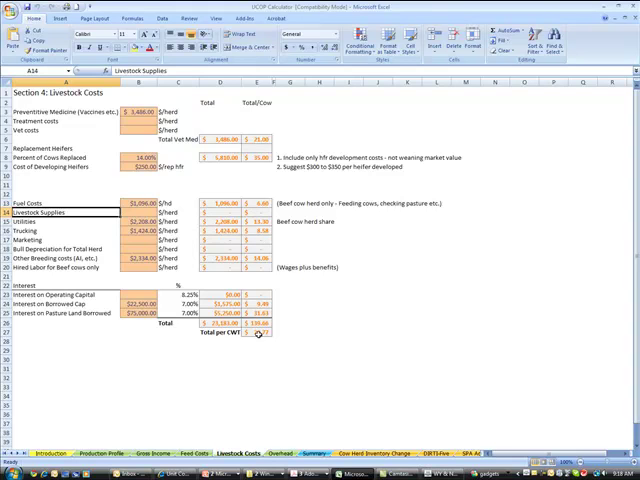
click(257, 334)
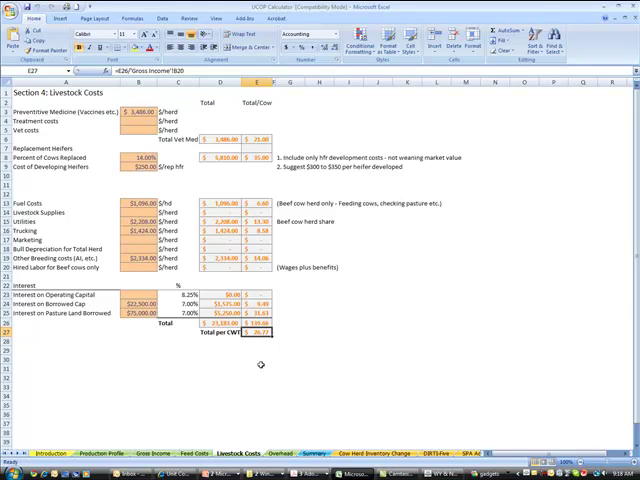
click(291, 452)
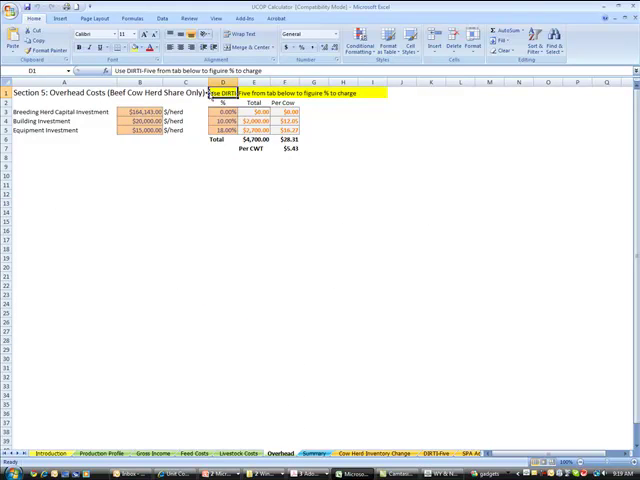
mouse_move(349, 131)
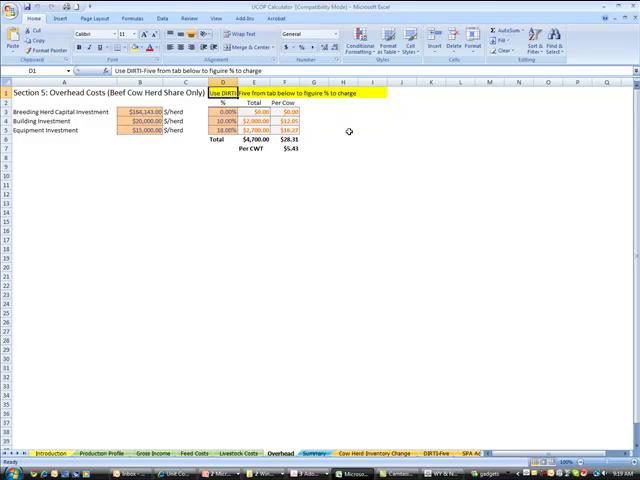
- Select the Overhead sheet's note about using DIRTI Five percentages for charges
click(345, 128)
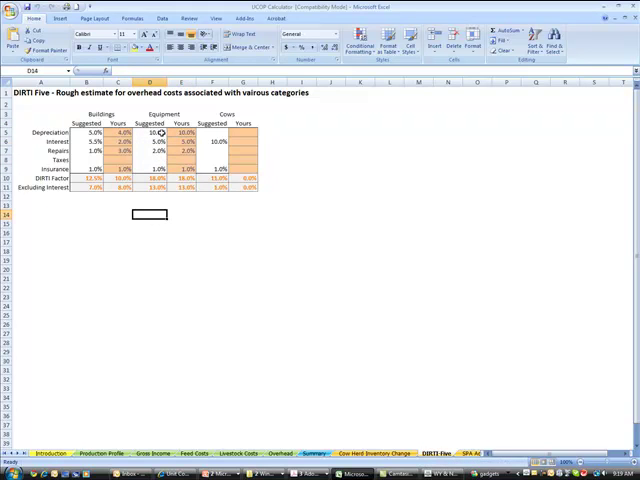
- Enter equipment depreciation 5% and repairs 7%, confirming the 18% factor and 13% excluding interest
click(150, 131)
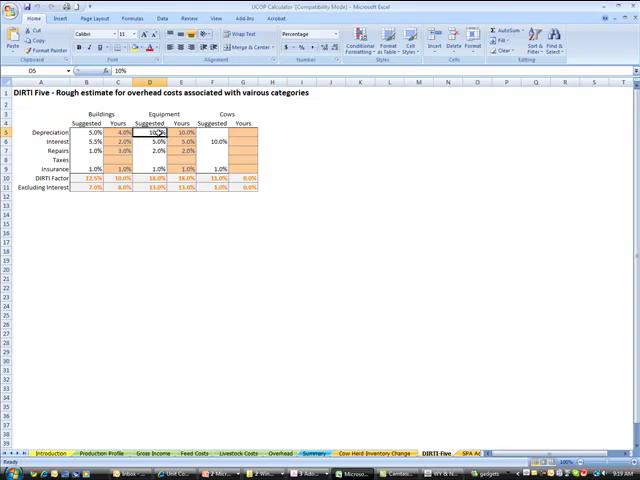
mouse_move(310, 138)
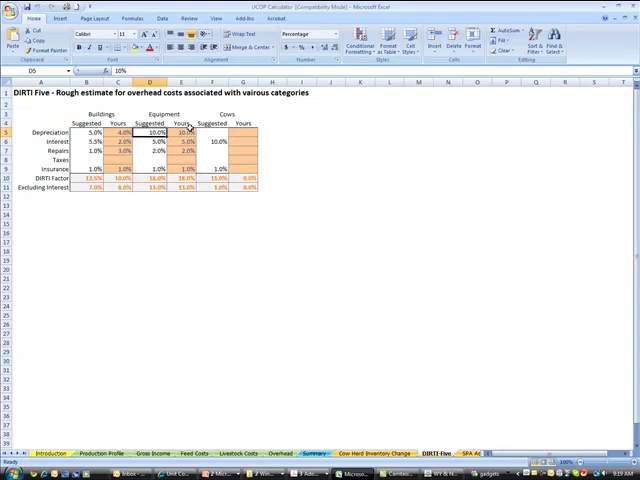
click(182, 131)
text(5)
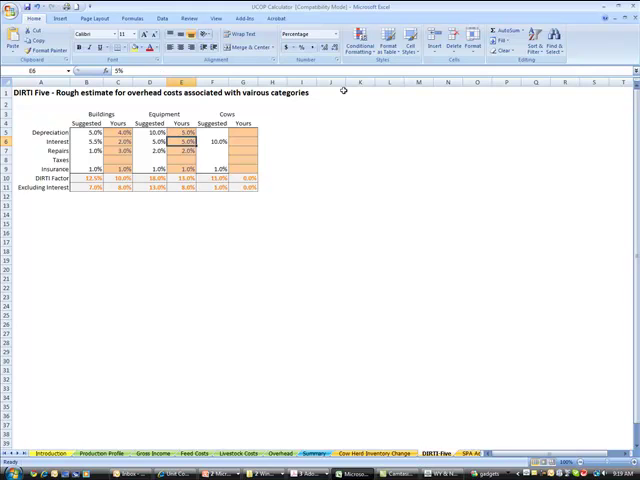
click(150, 150)
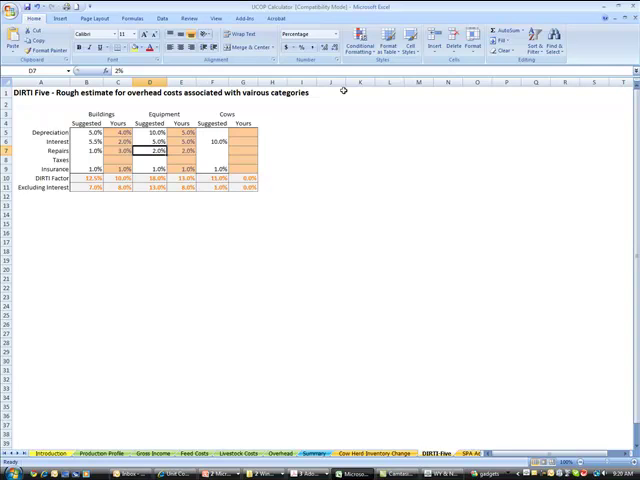
click(180, 151)
text(7)
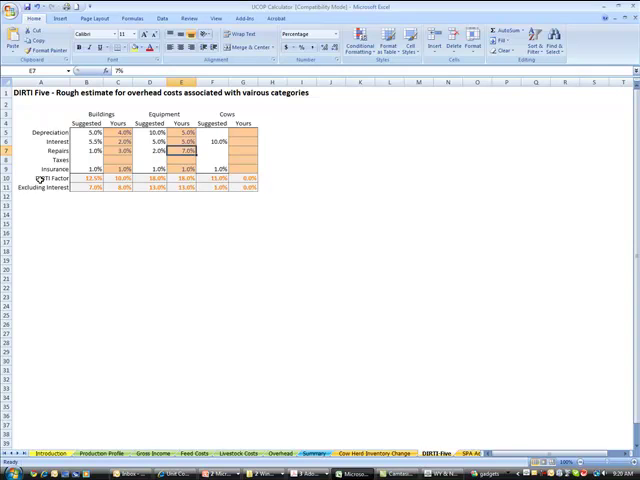
click(183, 179)
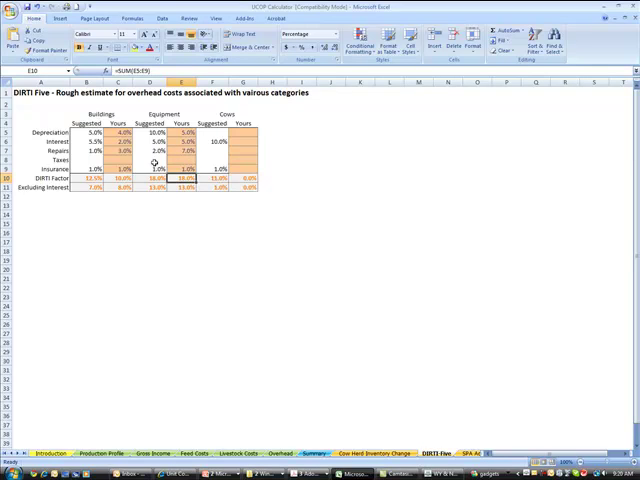
click(185, 188)
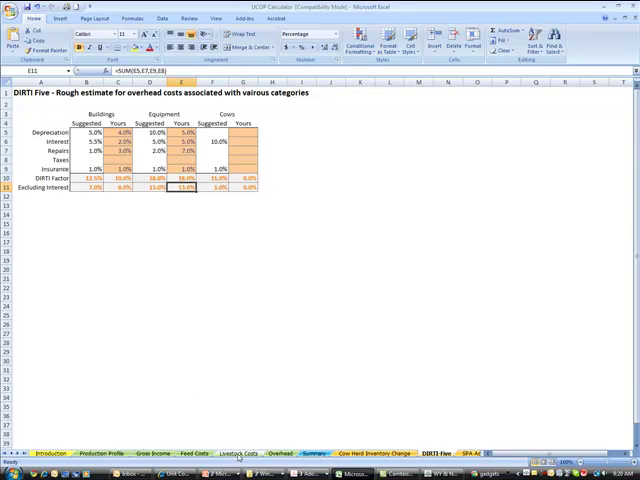
- Re-enter 15000 as equipment investment and review overhead formulas: $4,700 total, $5.43 per CWT
click(288, 453)
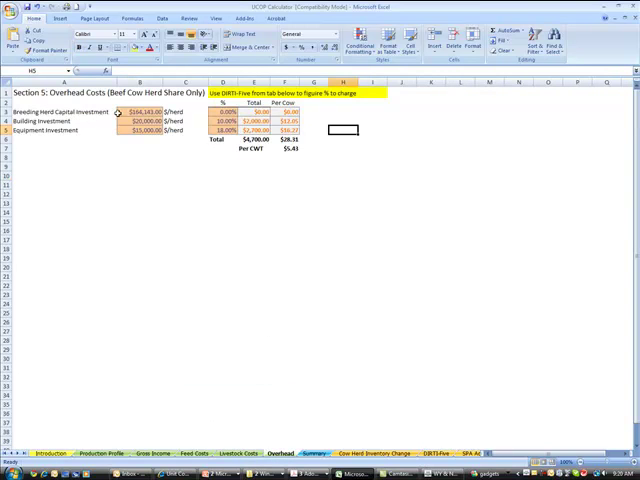
click(48, 130)
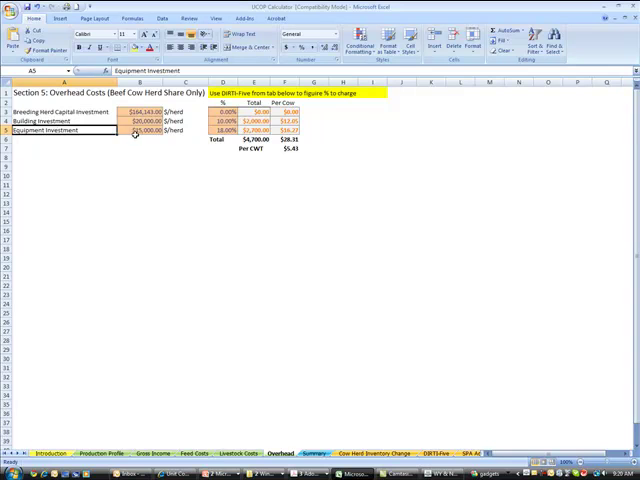
text(15000)
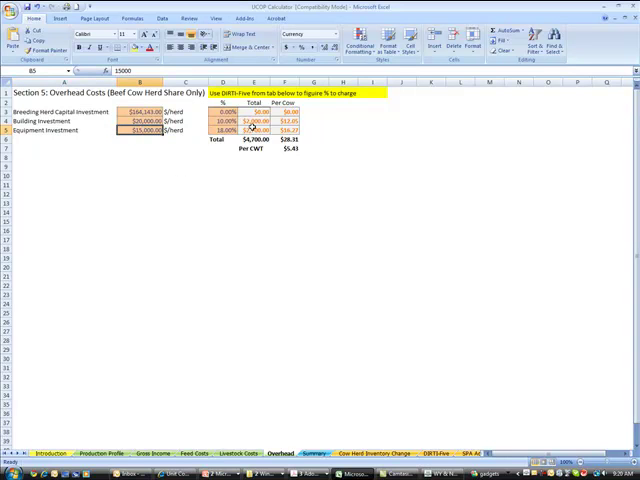
click(234, 130)
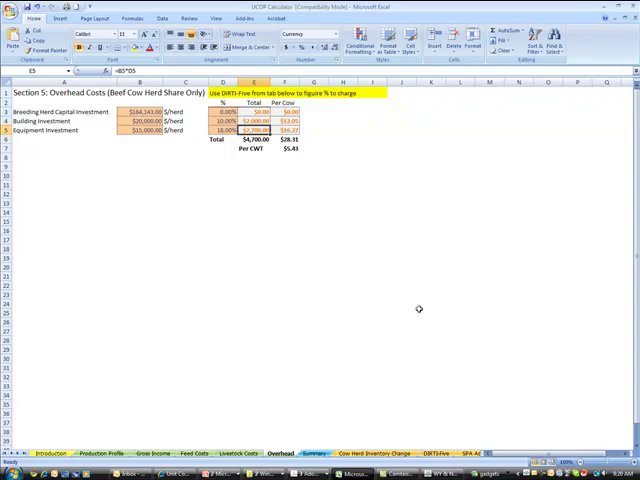
click(50, 110)
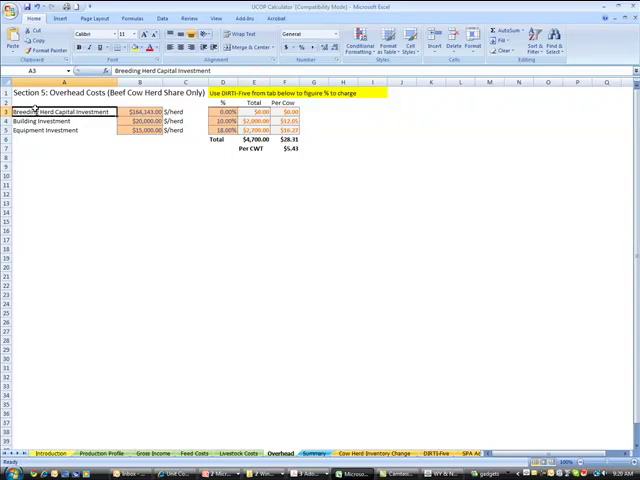
click(70, 120)
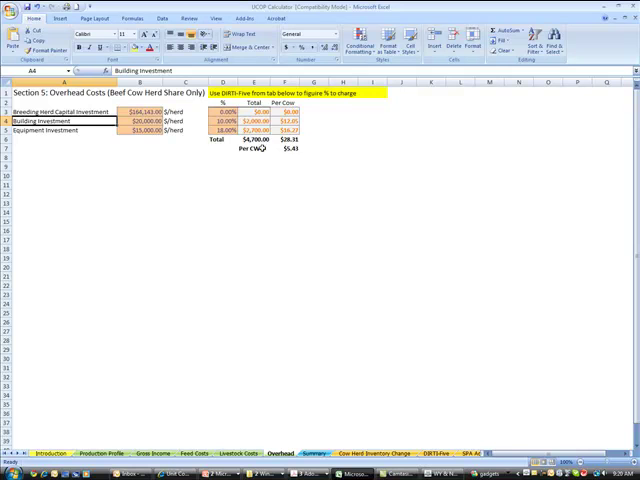
click(290, 148)
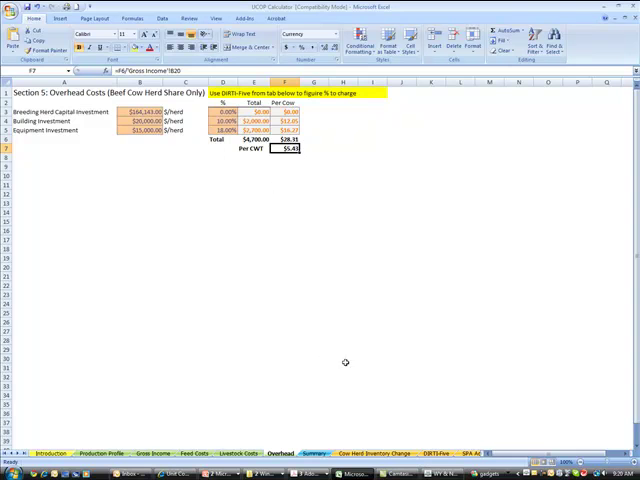
click(313, 453)
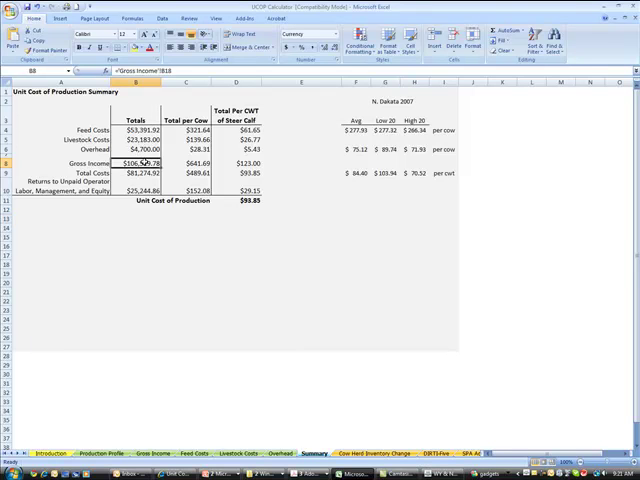
- Check the formulas for returns to unpaid labor ($25,244.86) and unit cost ($93.85)
click(137, 172)
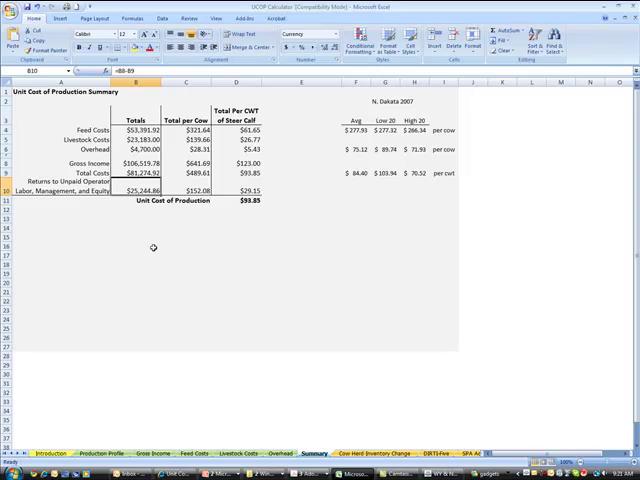
mouse_move(150, 182)
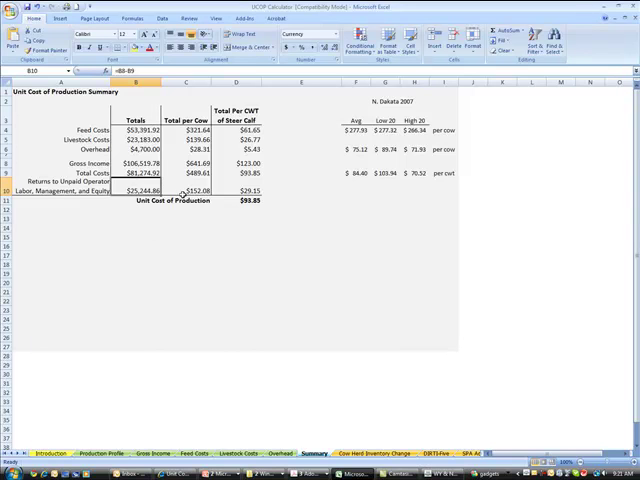
click(245, 130)
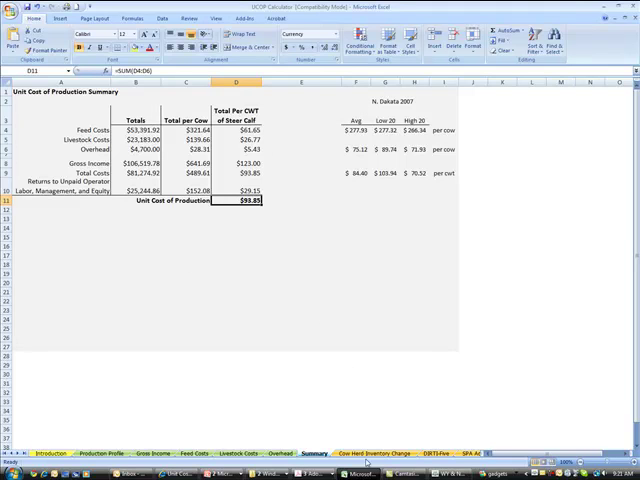
mouse_move(356, 398)
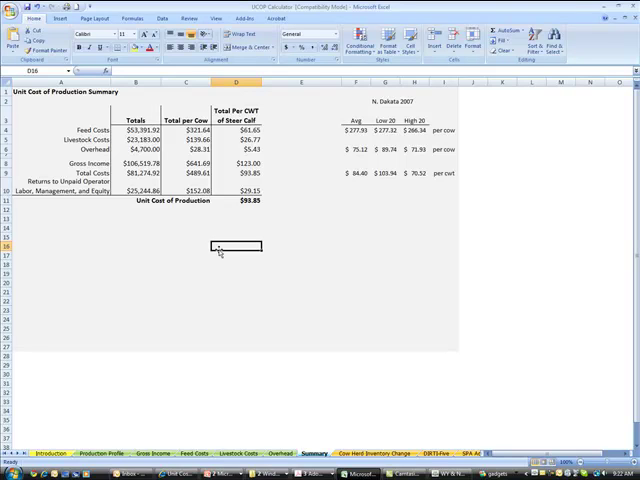
mouse_move(196, 435)
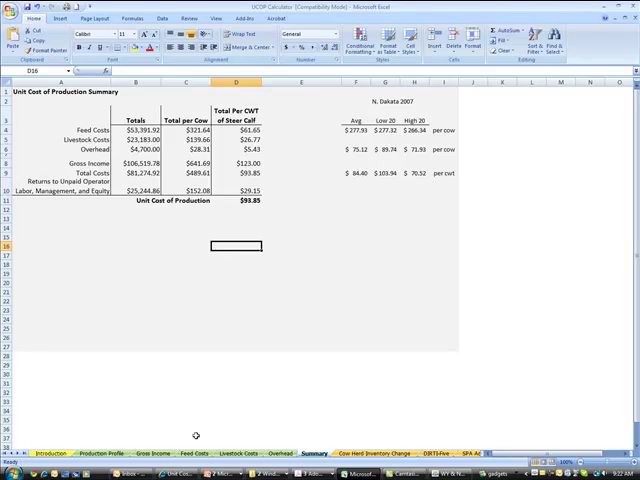